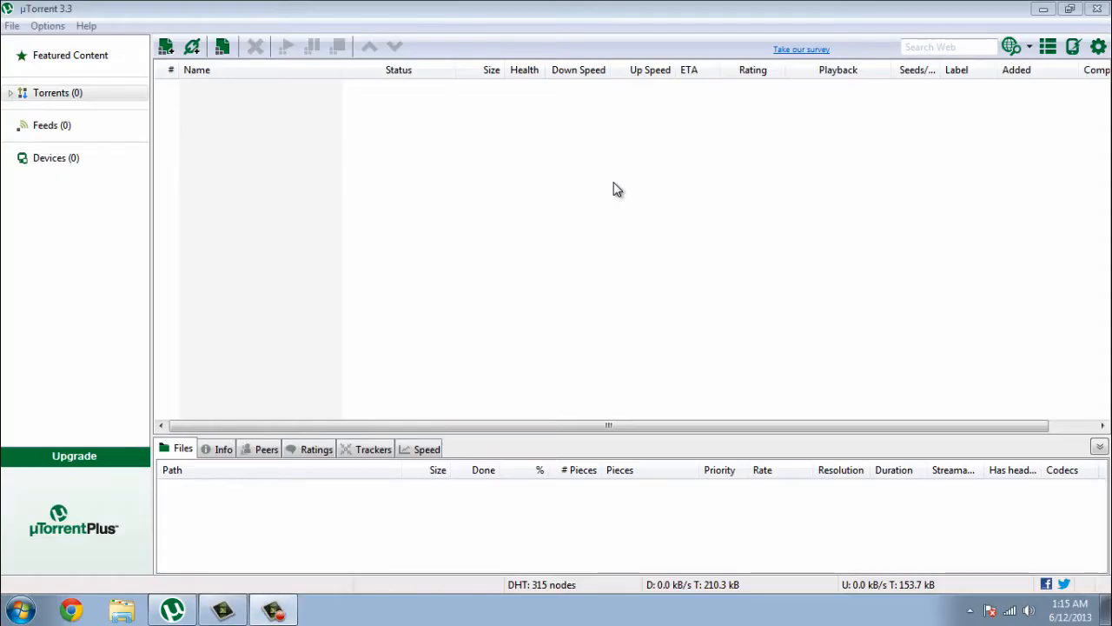
mouse_move(522, 178)
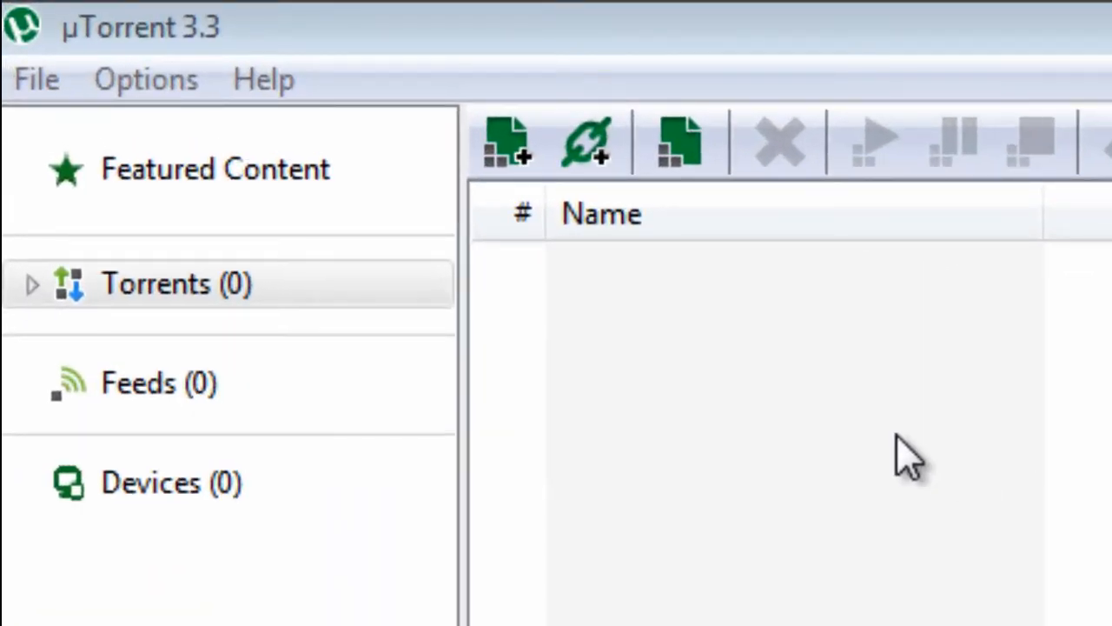
Step: Bring up Options > Preferences on the Connection page with incoming port 45682
left_click(146, 80)
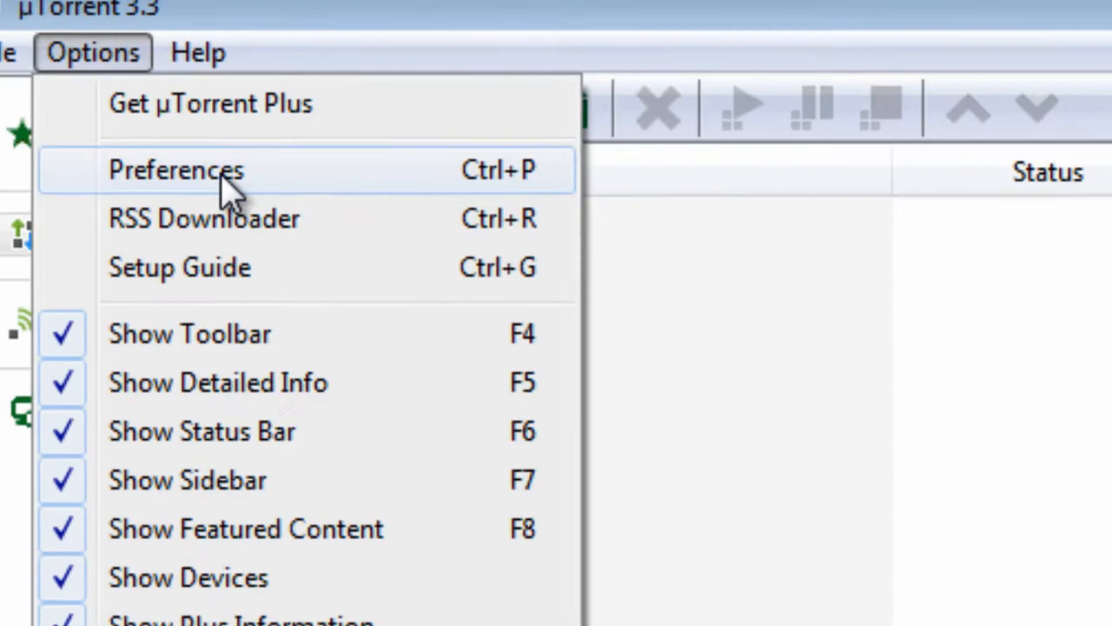
left_click(177, 170)
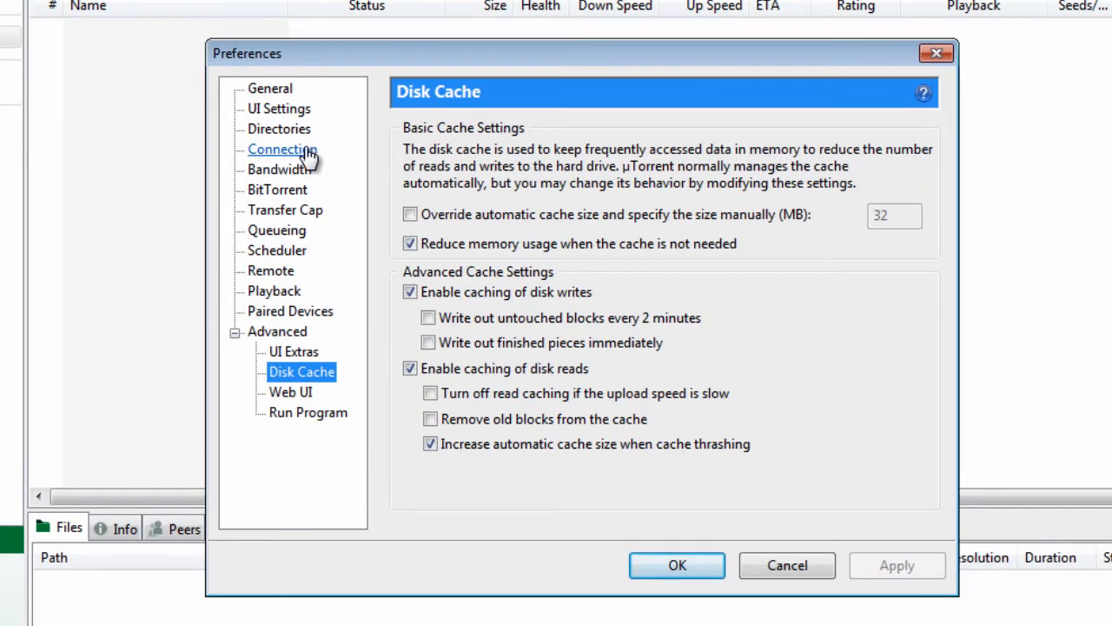
left_click(282, 150)
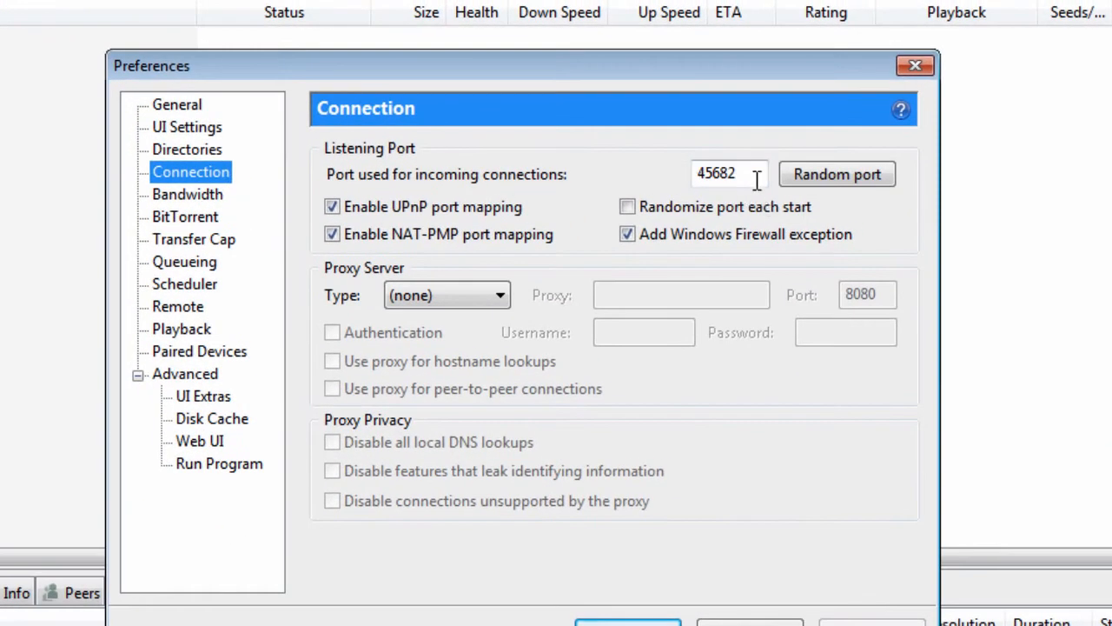
left_click(721, 173)
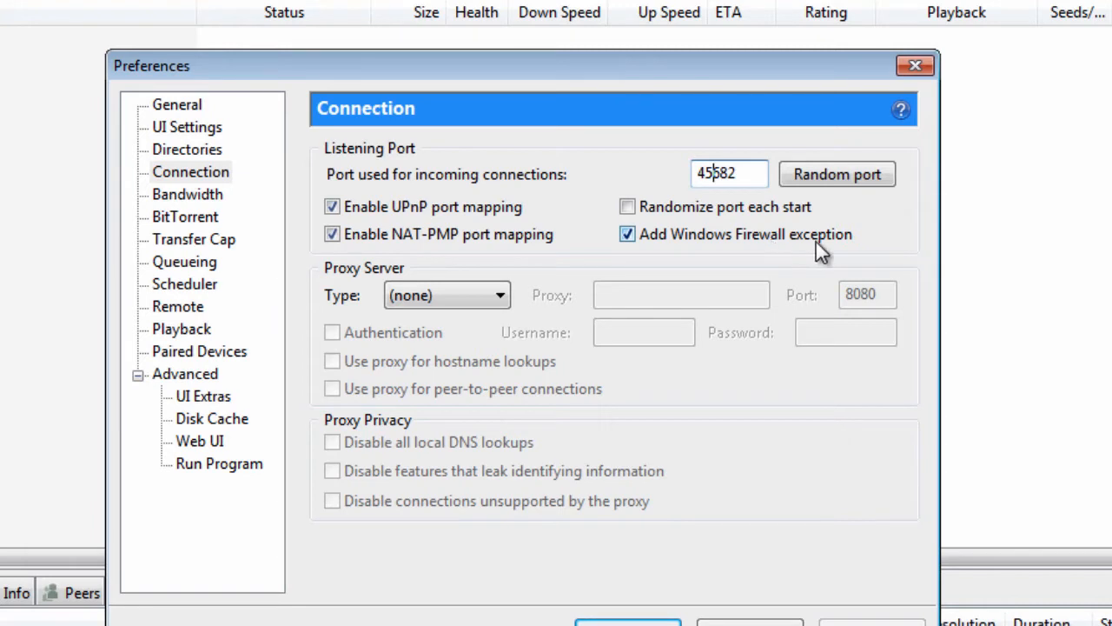
mouse_move(611, 348)
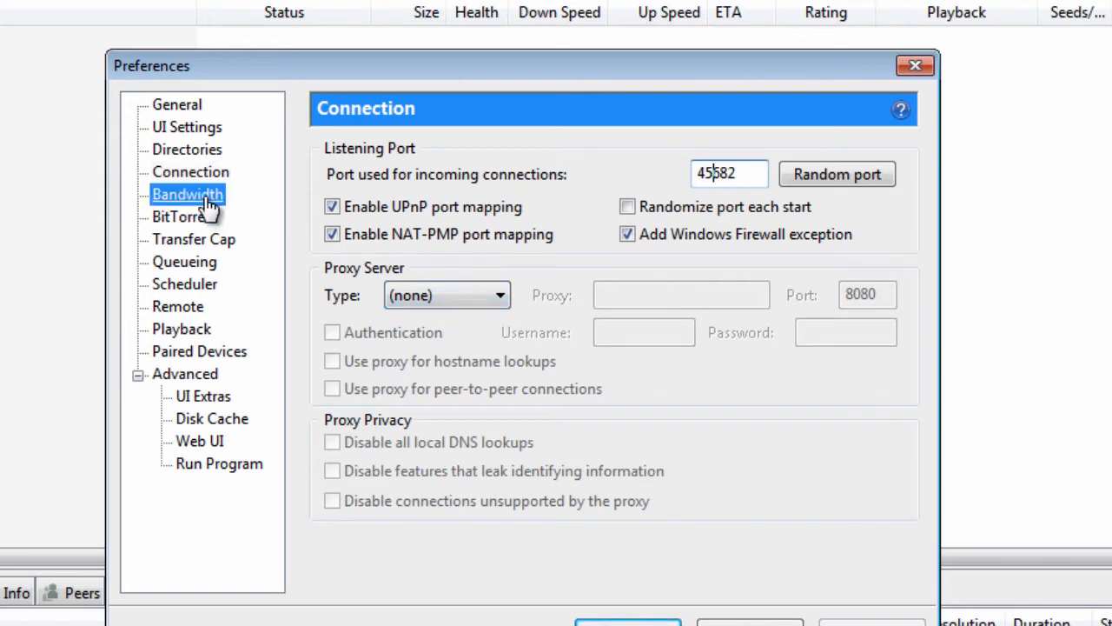
Step: On Bandwidth set upload 70 kB/s, download 5632 kB/s, 200 connections, 2329 peers, 14 slots
left_click(187, 195)
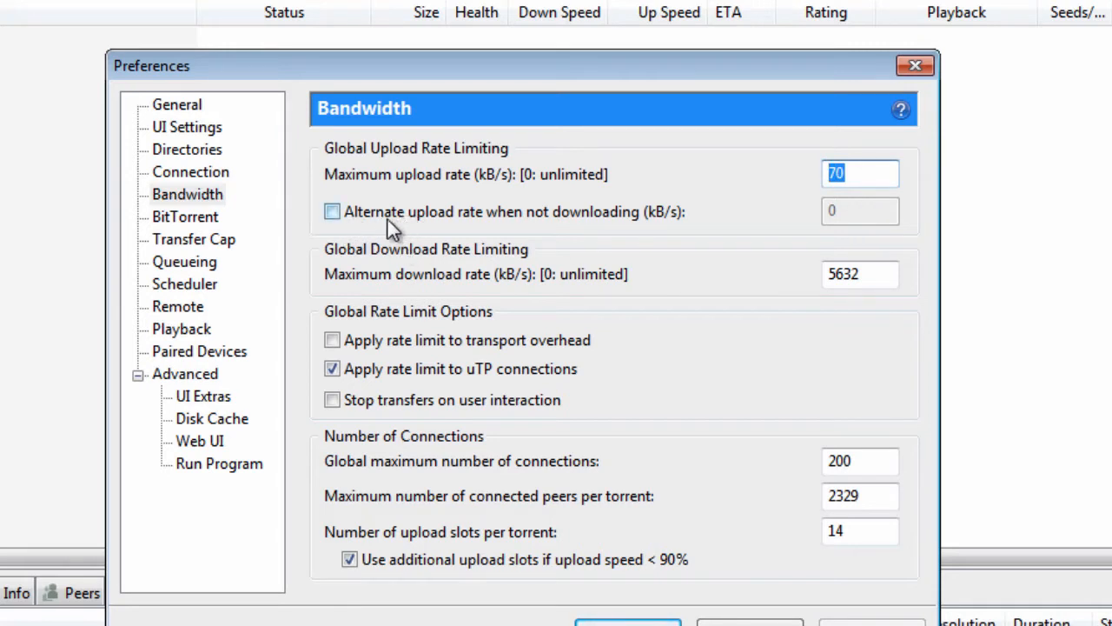
left_click(860, 275)
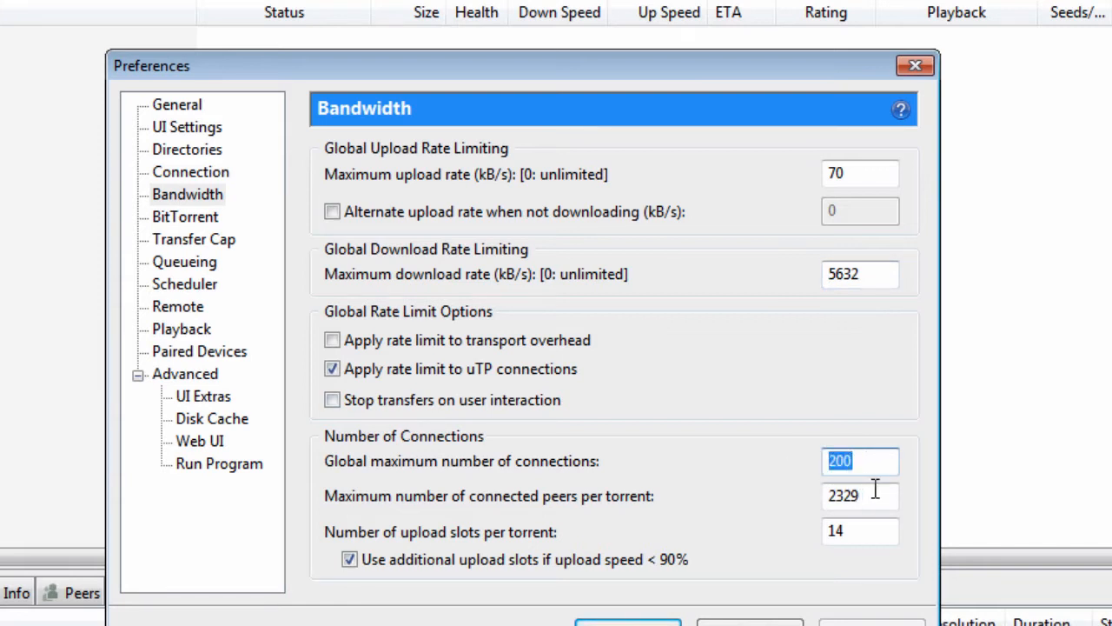
left_click(859, 496)
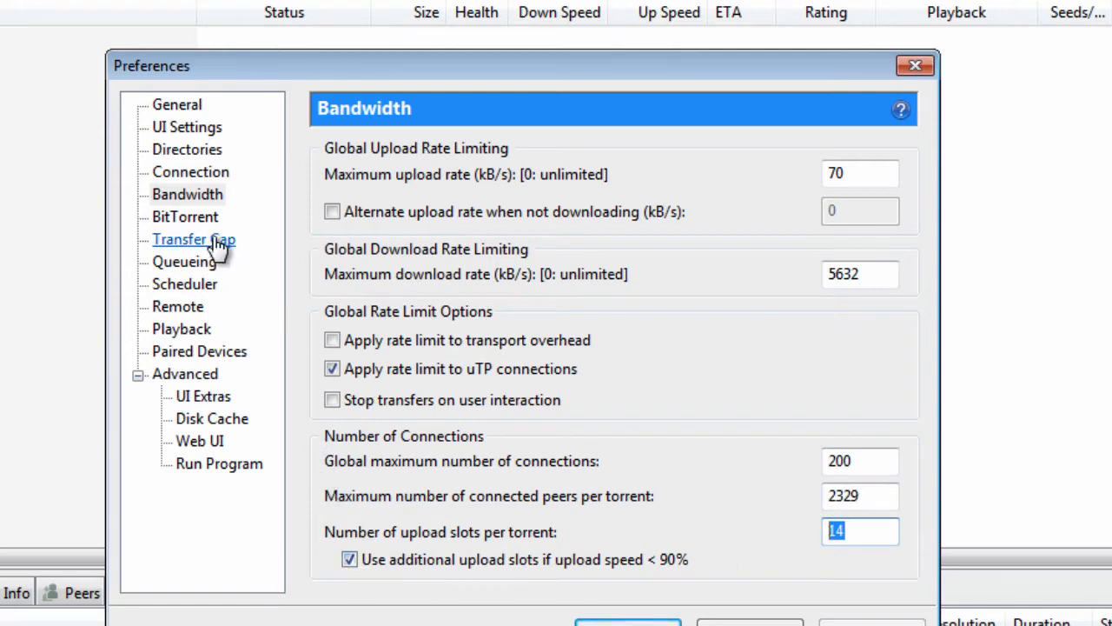
Step: On BitTorrent force outgoing encryption, keeping incoming legacy connections, DHT and peer exchange on
left_click(185, 216)
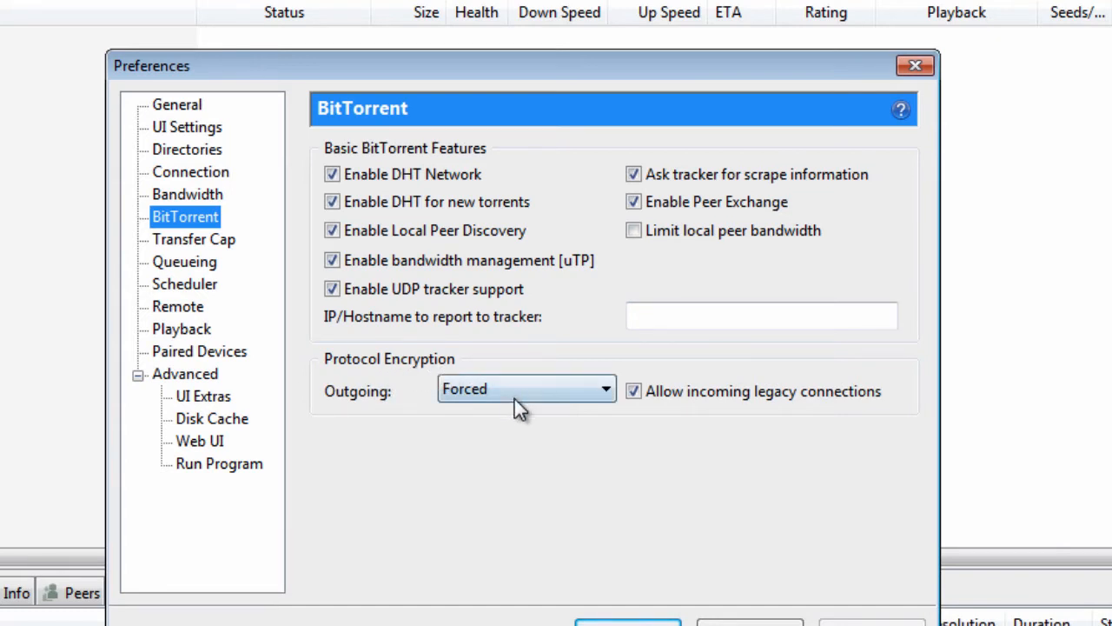
mouse_move(650, 410)
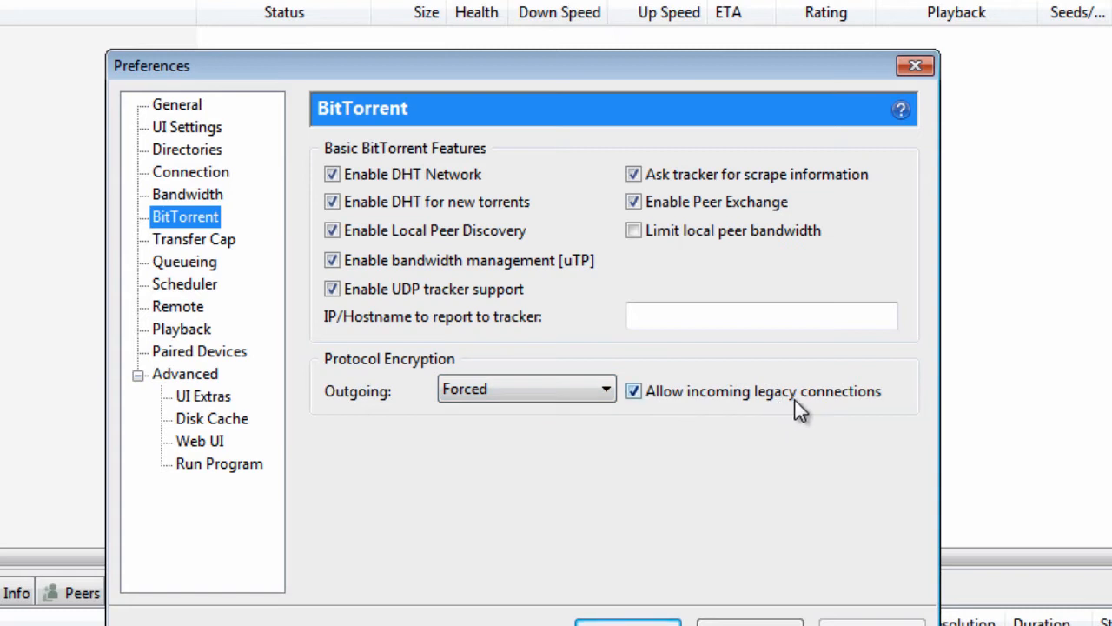
mouse_move(274, 329)
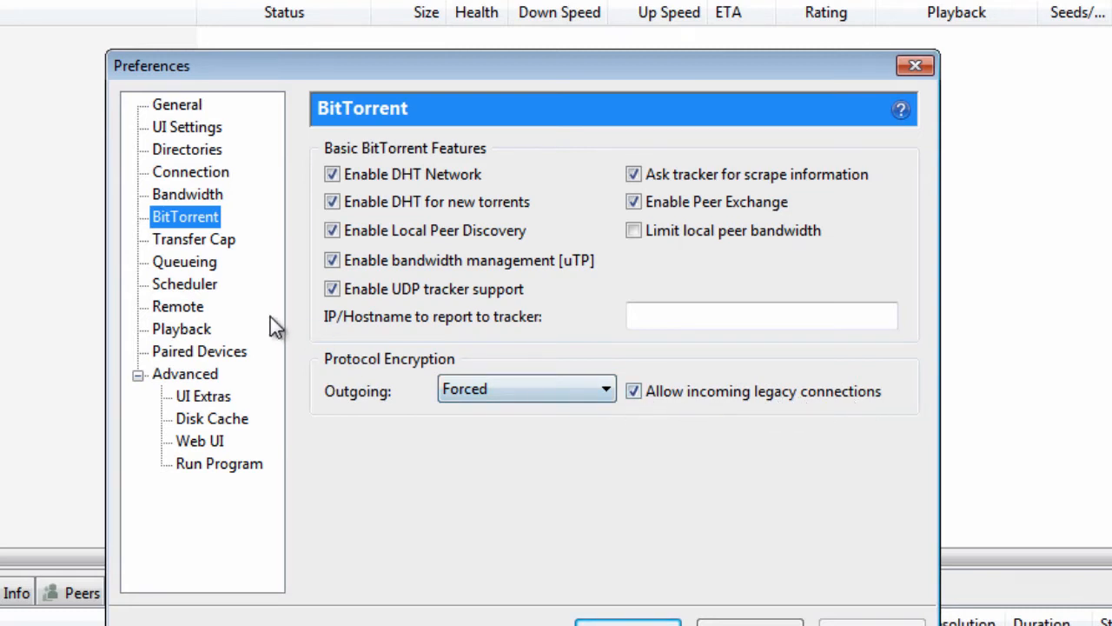
left_click(184, 261)
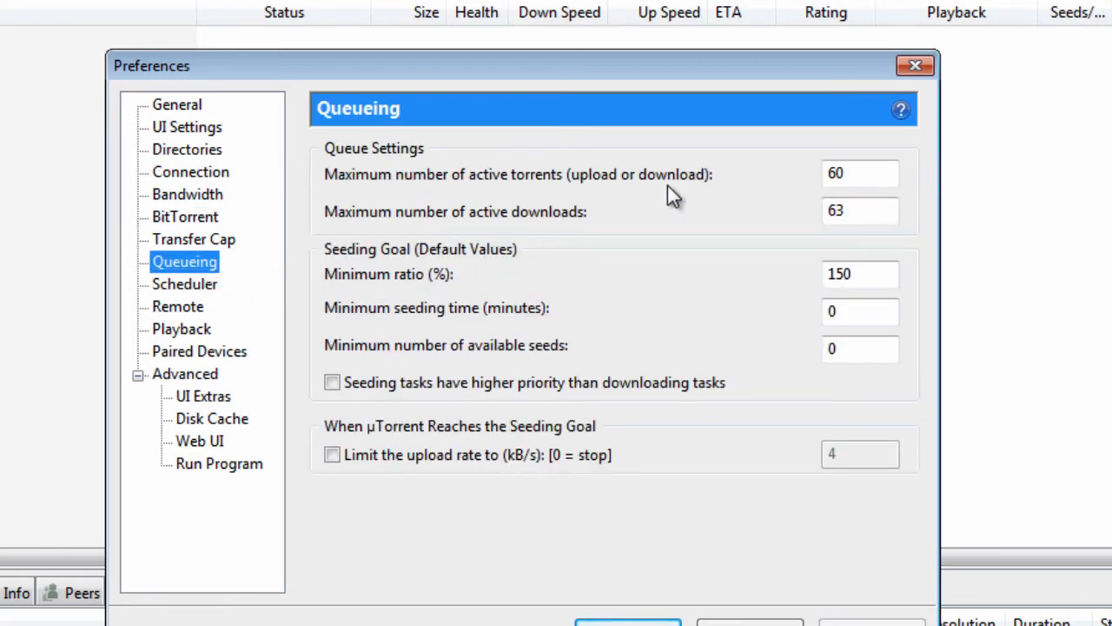
Step: On Queueing keep 60 active torrents, 63 downloads, ratio 150%, seeding time 0 and seeds 0
left_click(860, 174)
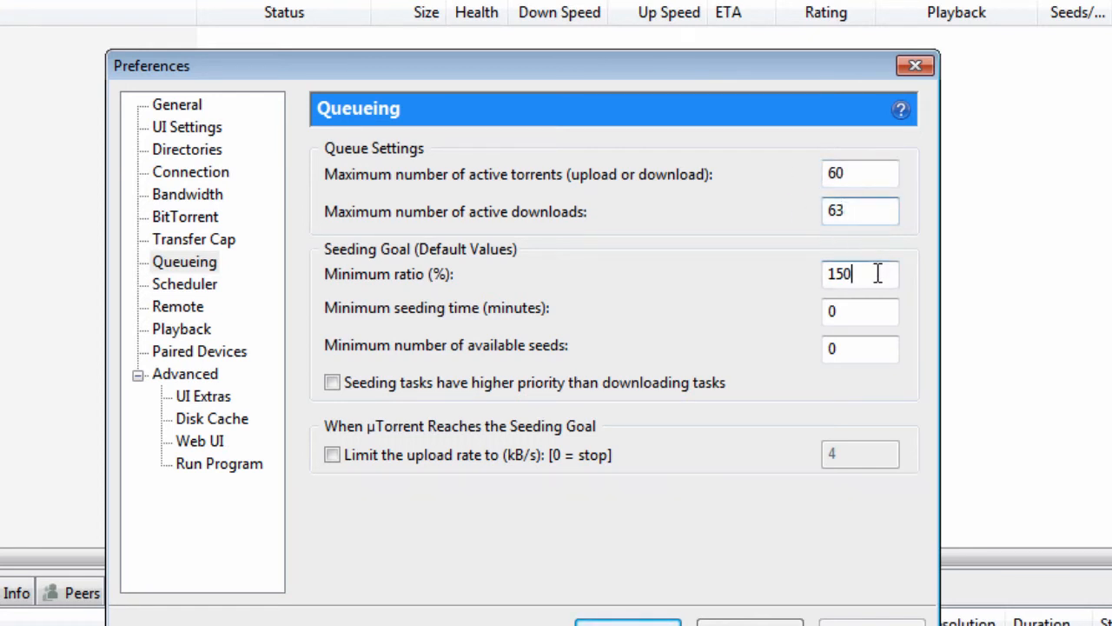
left_click(859, 312)
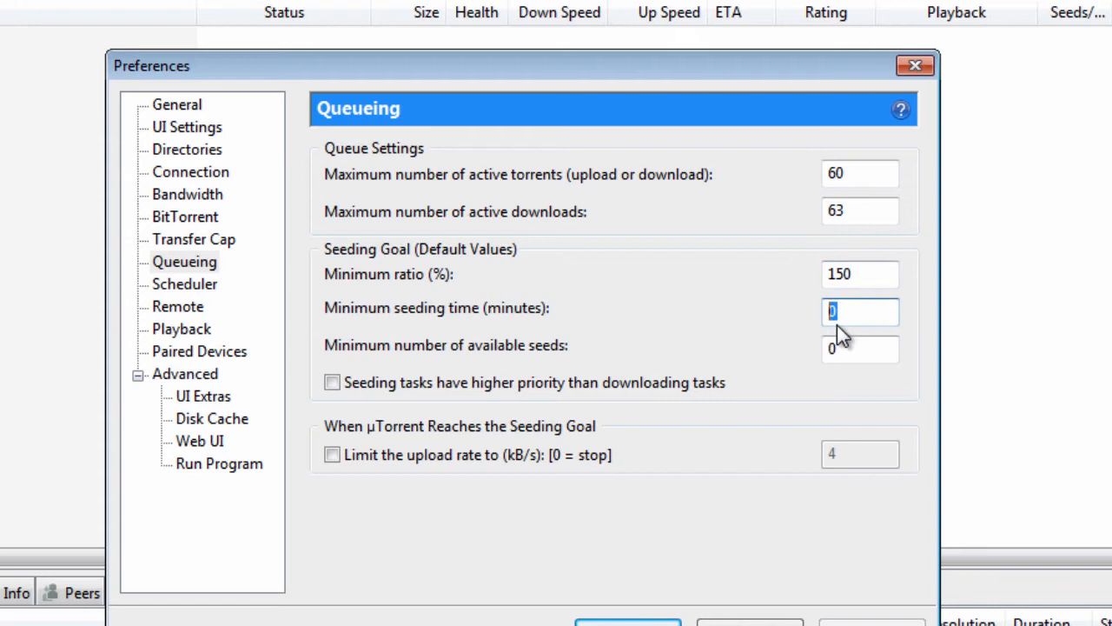
left_click(861, 347)
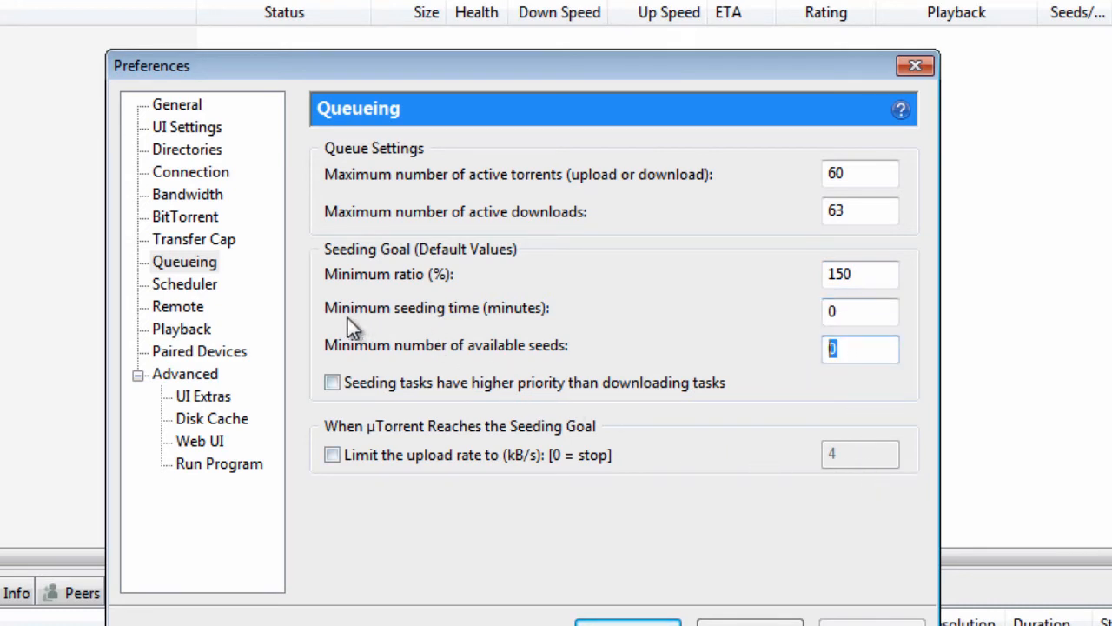
left_click(184, 372)
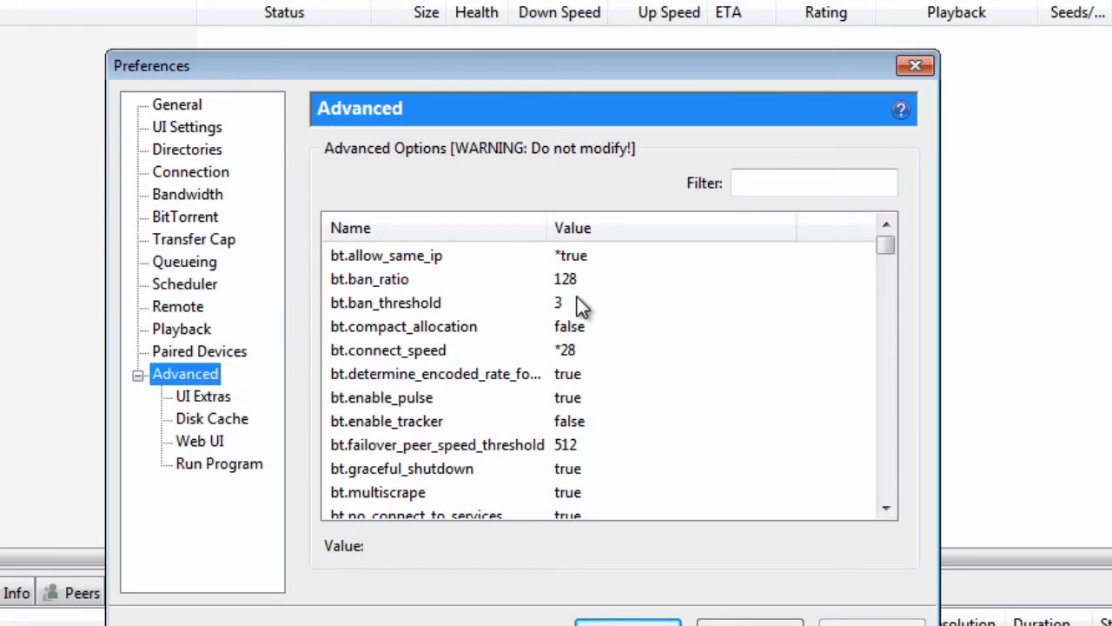
Step: Browse Advanced options, confirming bt.connect_speed 28 and gui.show_notorrents_node False
left_click(386, 254)
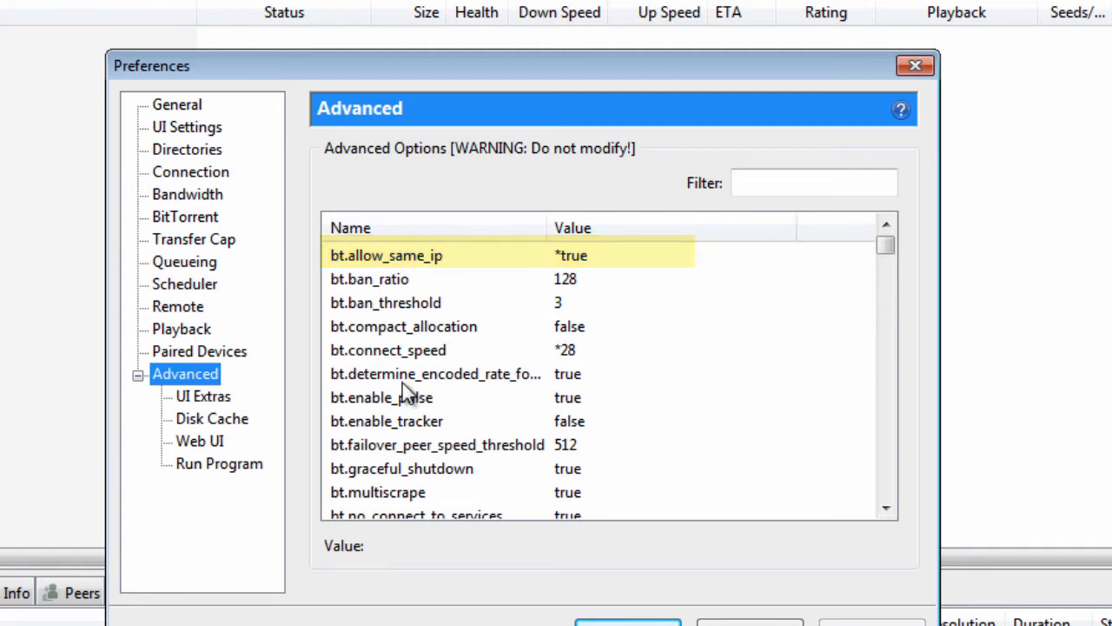
left_click(389, 349)
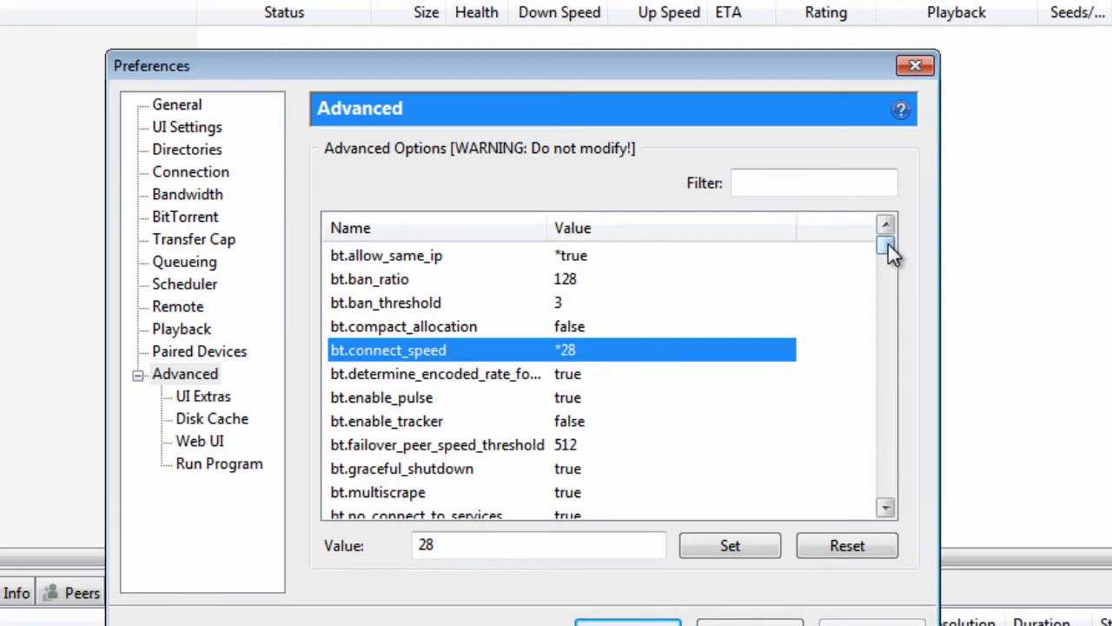
scroll("down", 3)
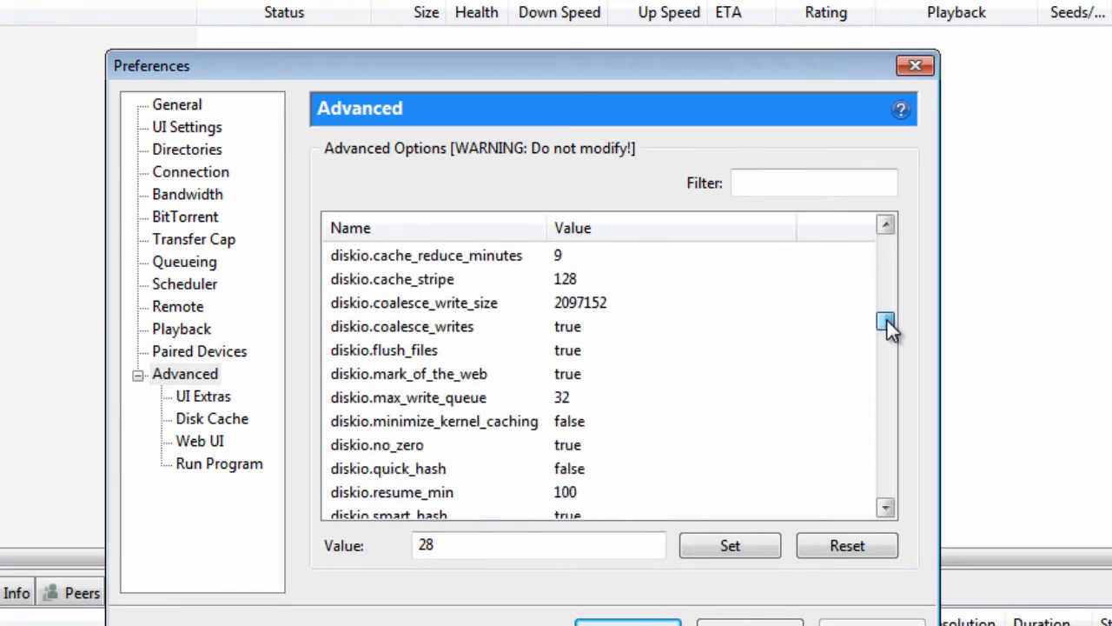
scroll("down", 3)
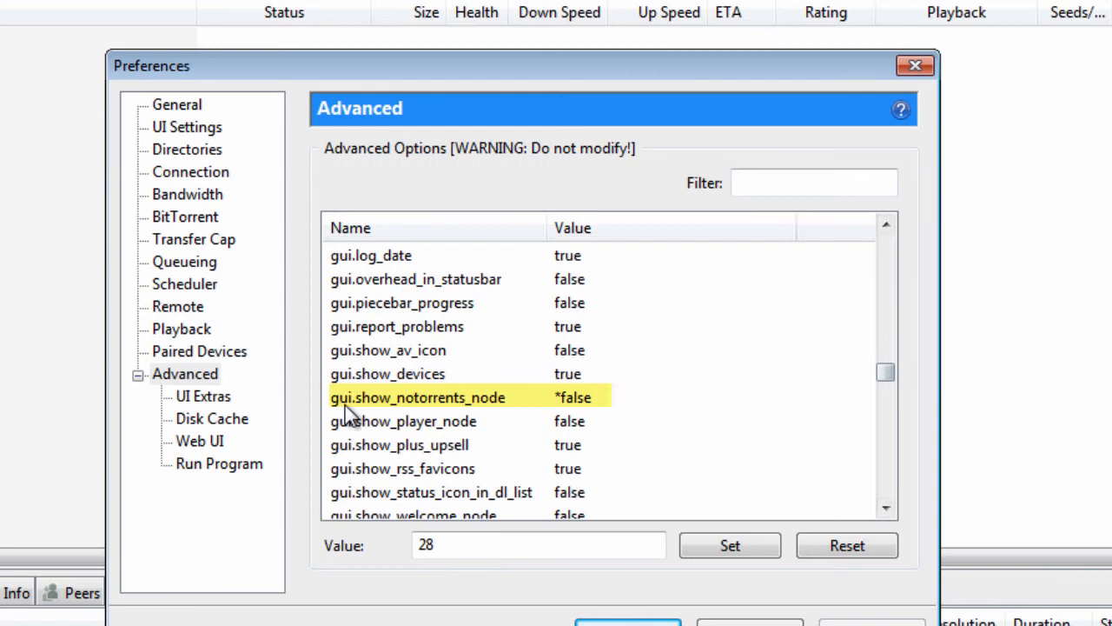
left_click(418, 396)
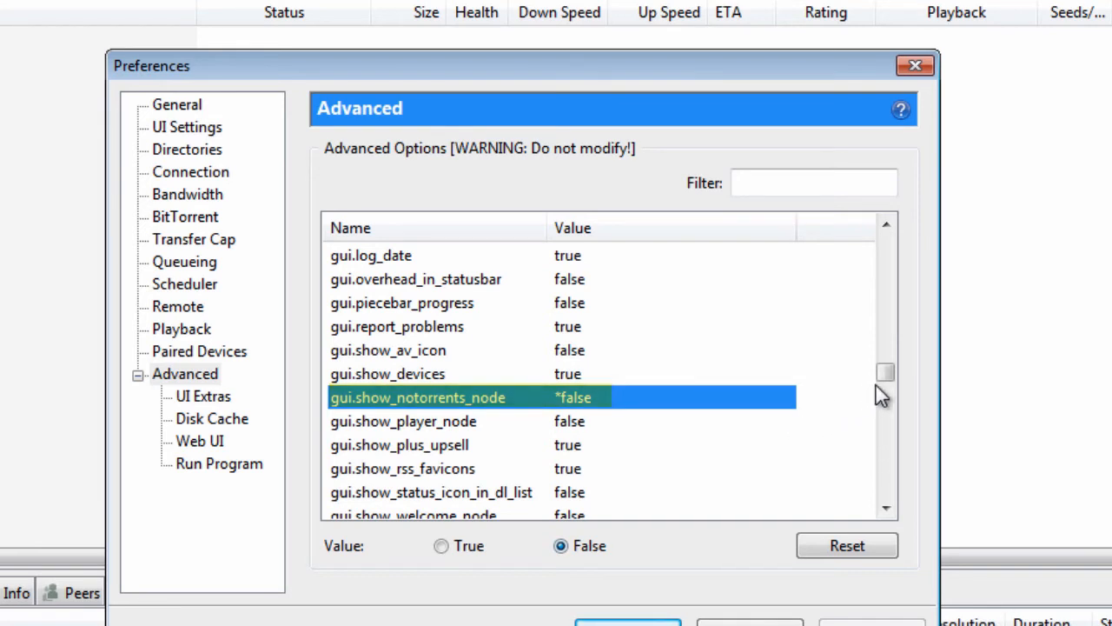
scroll("down", 3)
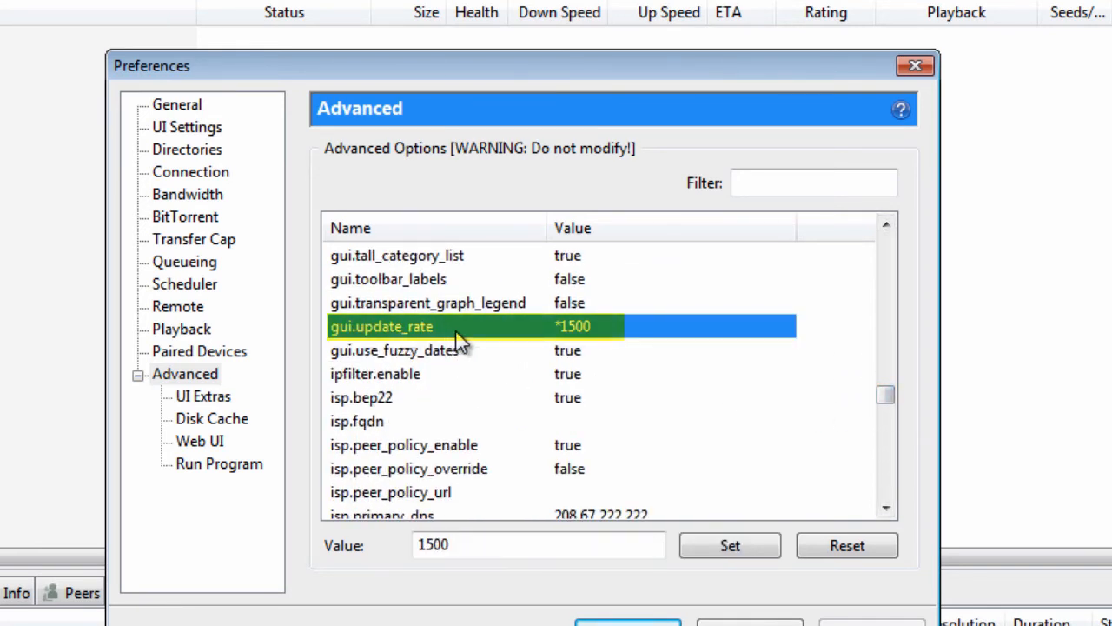
mouse_move(605, 518)
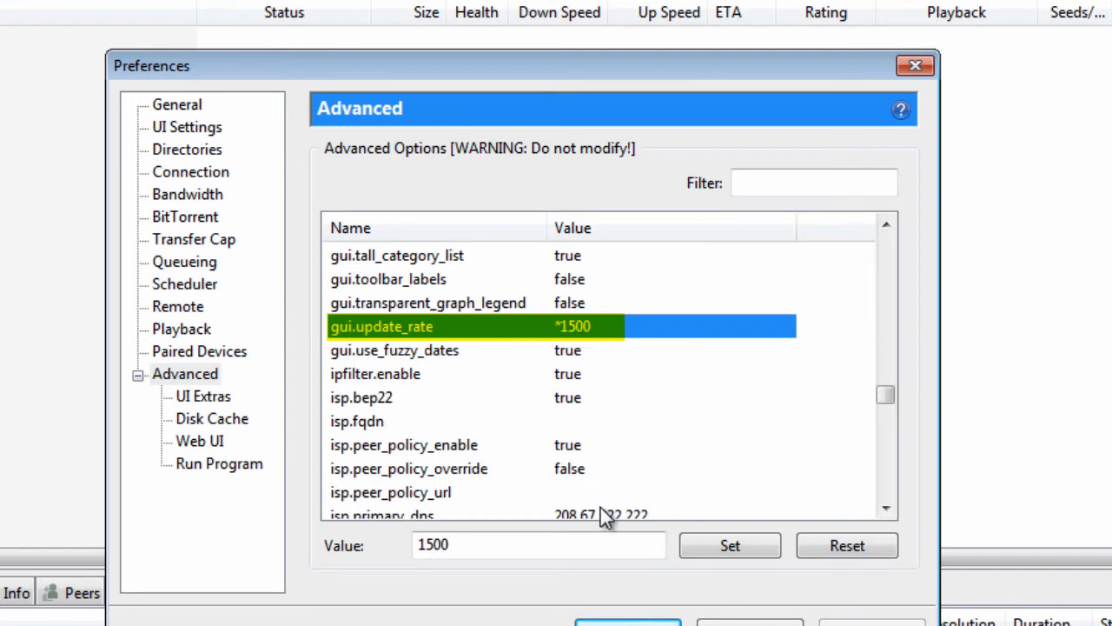
mouse_move(647, 438)
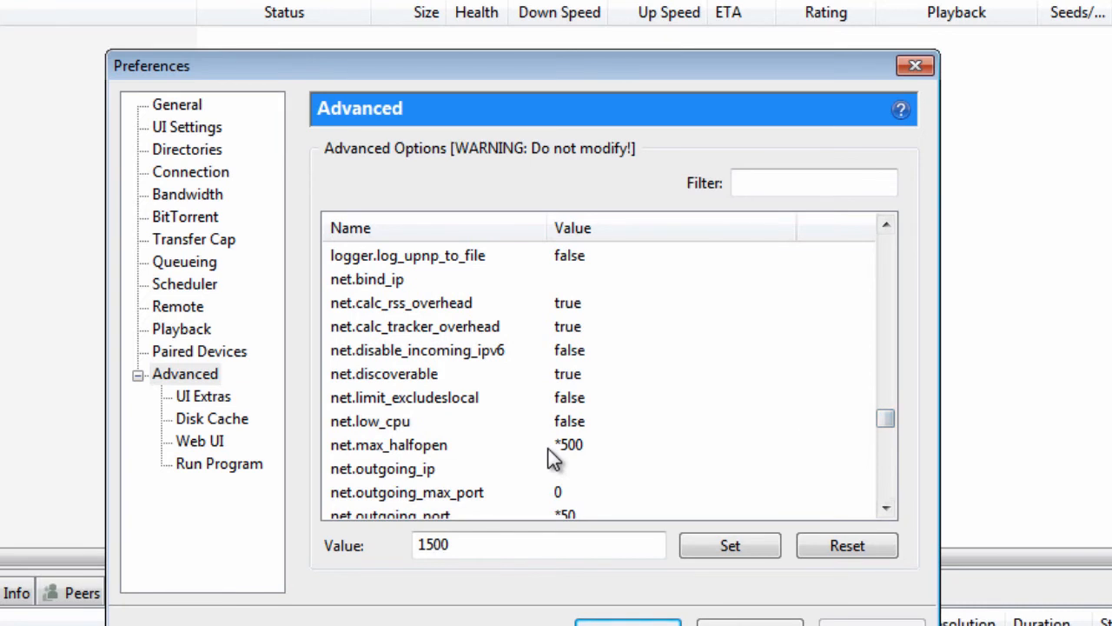
Step: Set gui.update_rate 1500, net.max_halfopen 500 and net.outgoing_port 50
left_click(390, 445)
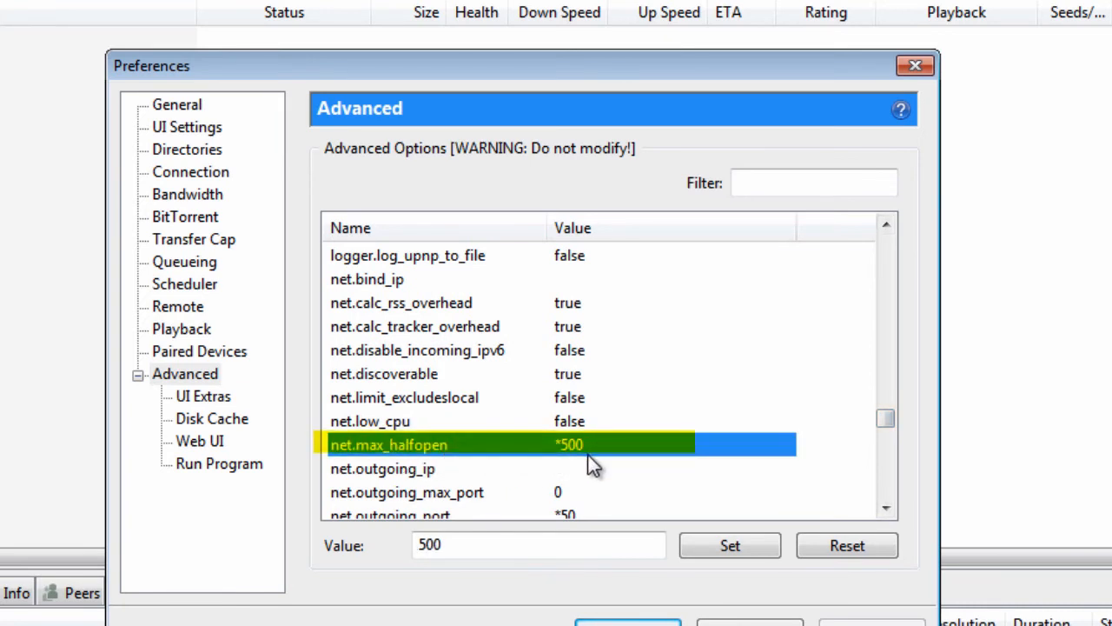
mouse_move(490, 508)
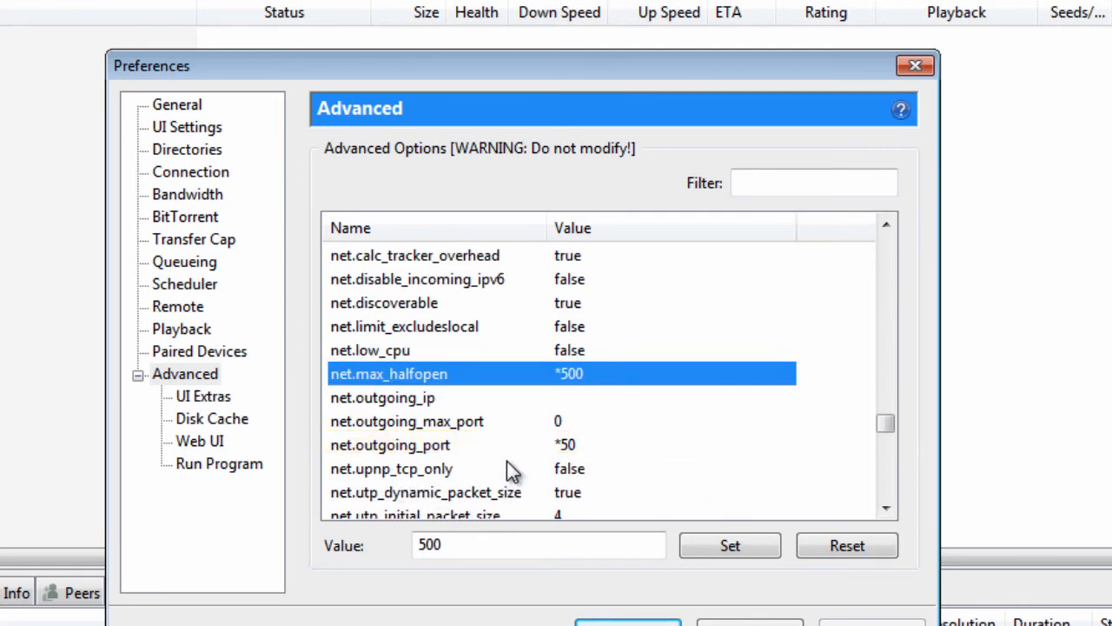
left_click(389, 445)
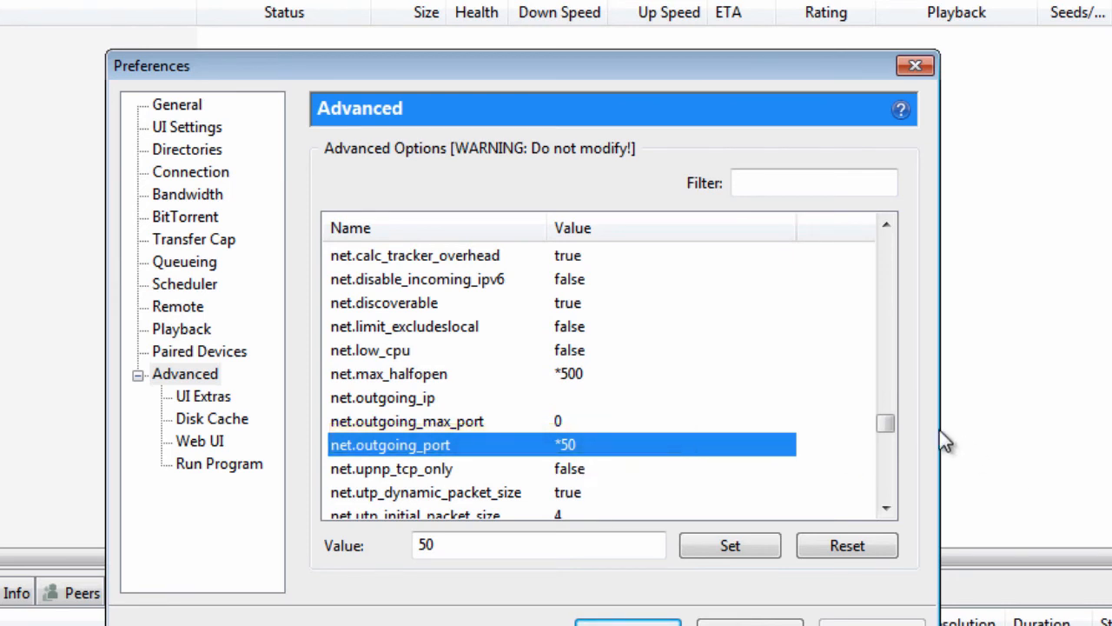
scroll("down", 3)
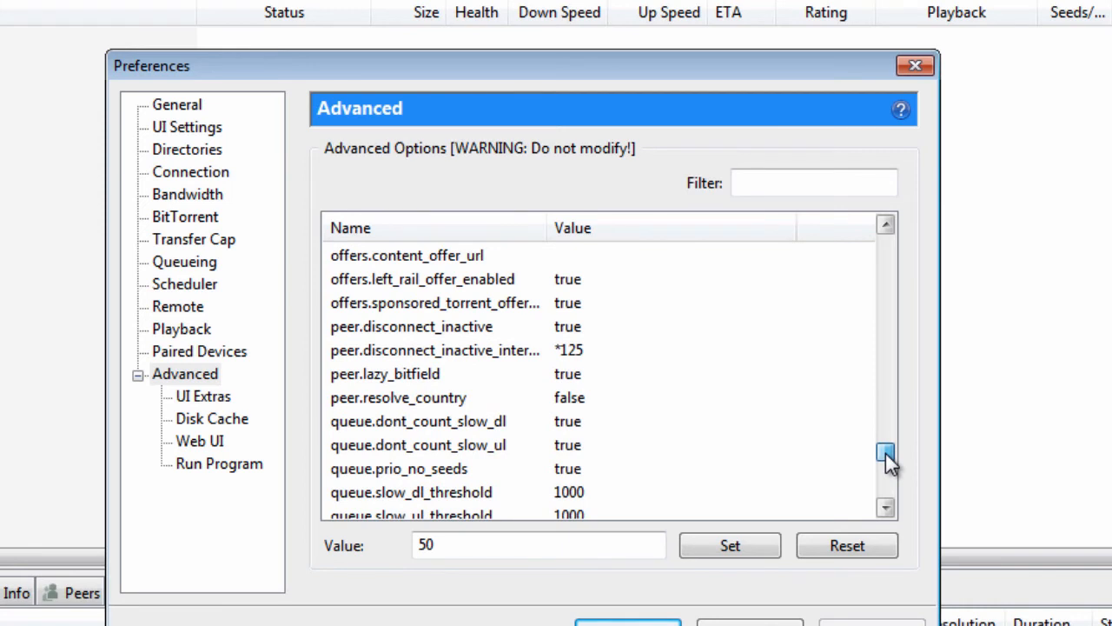
Step: Set peer.disconnect_inactive_interval 125 and rss.update_interval 20
left_click(434, 349)
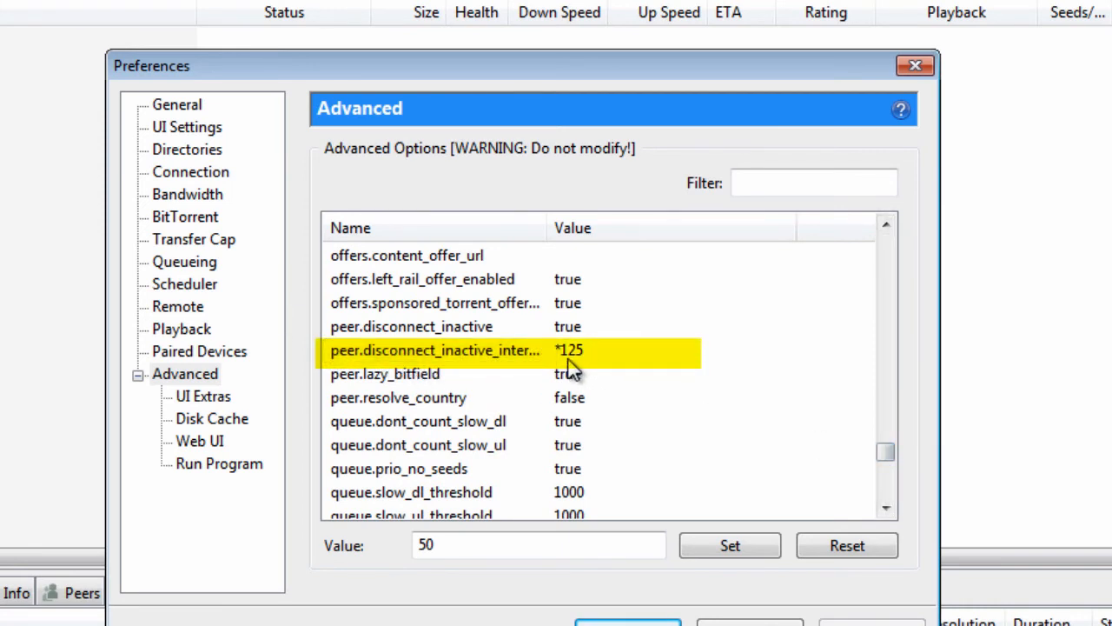
mouse_move(608, 408)
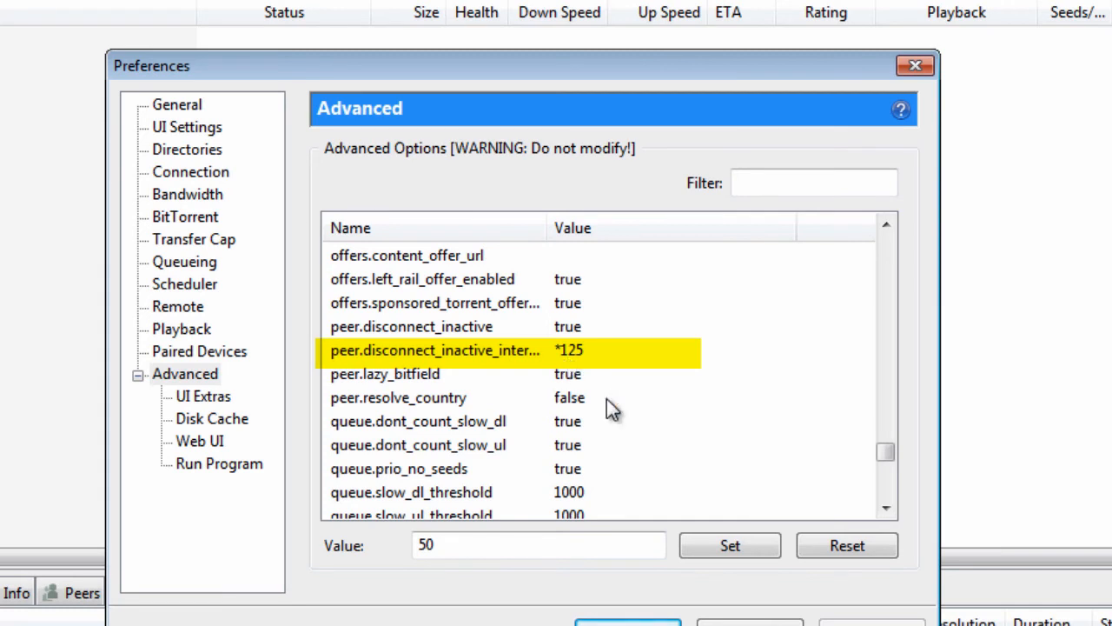
scroll("down", 3)
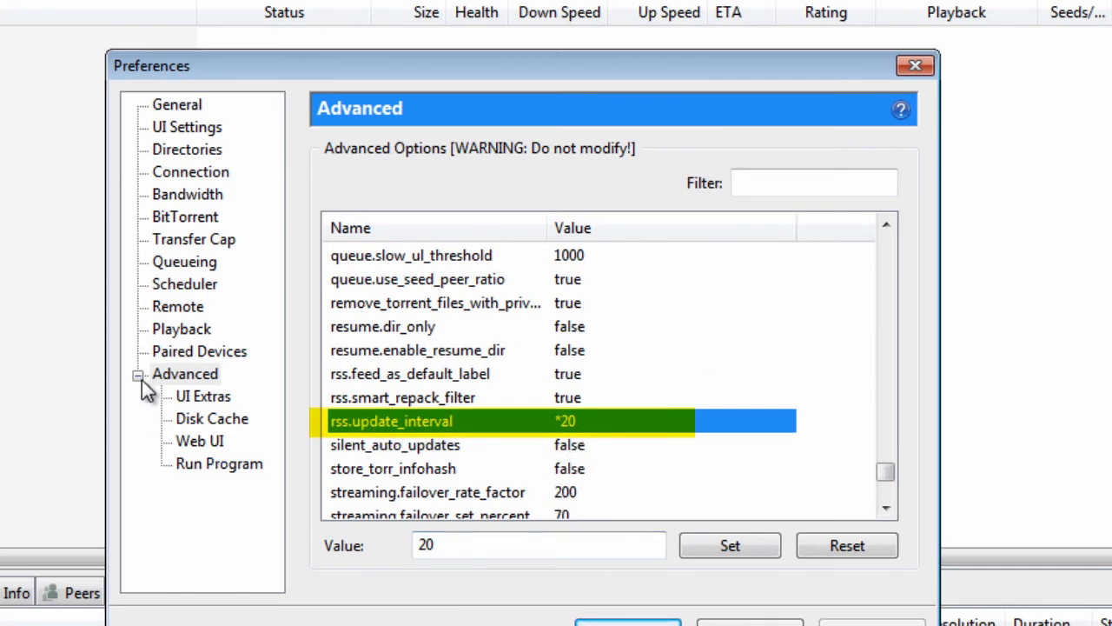
left_click(184, 374)
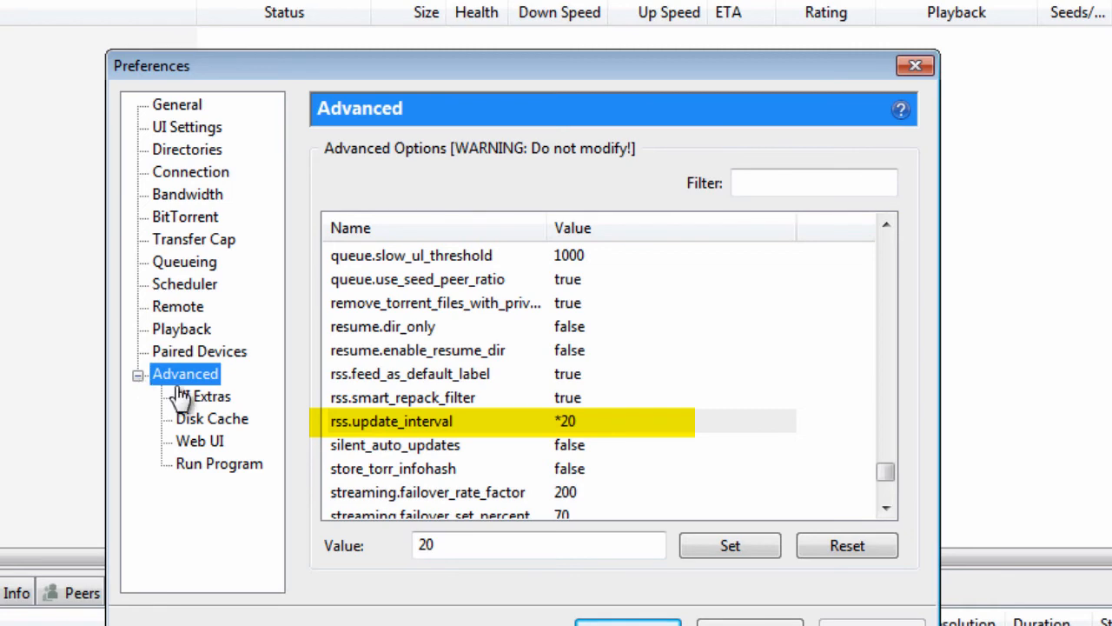
Step: Review the Disk Cache page with automatic cache size, then apply with OK and close Preferences
left_click(212, 418)
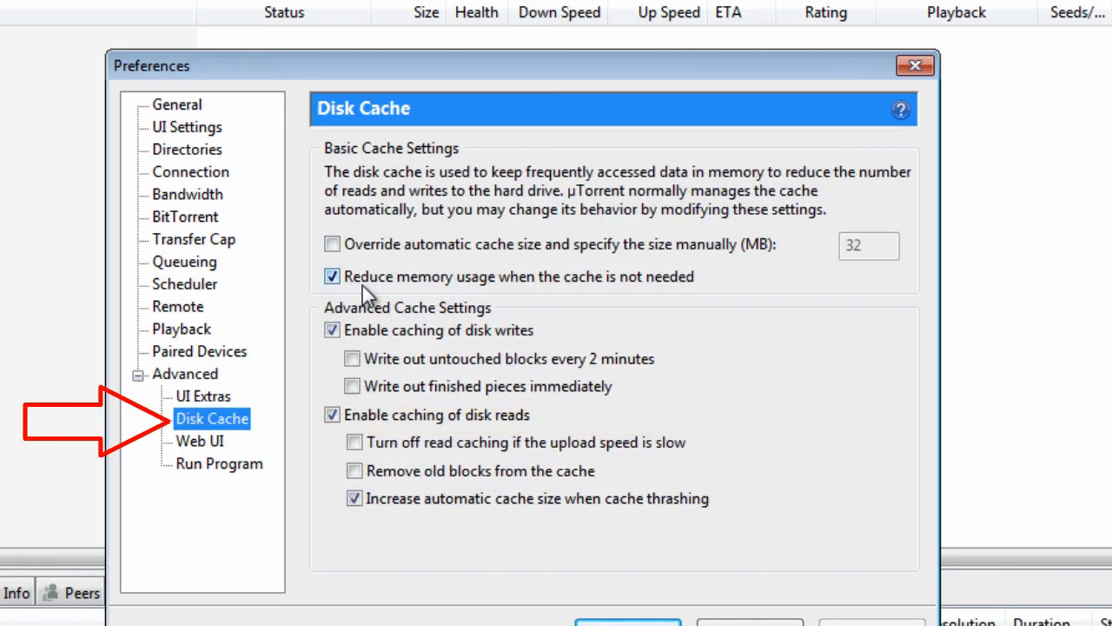
mouse_move(417, 299)
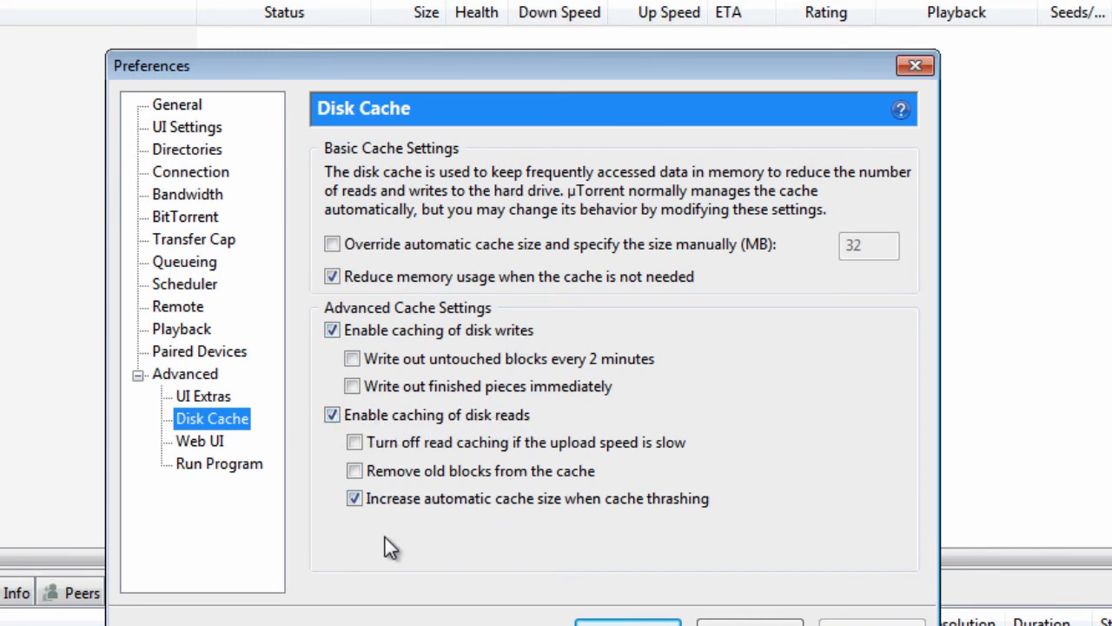
mouse_move(557, 521)
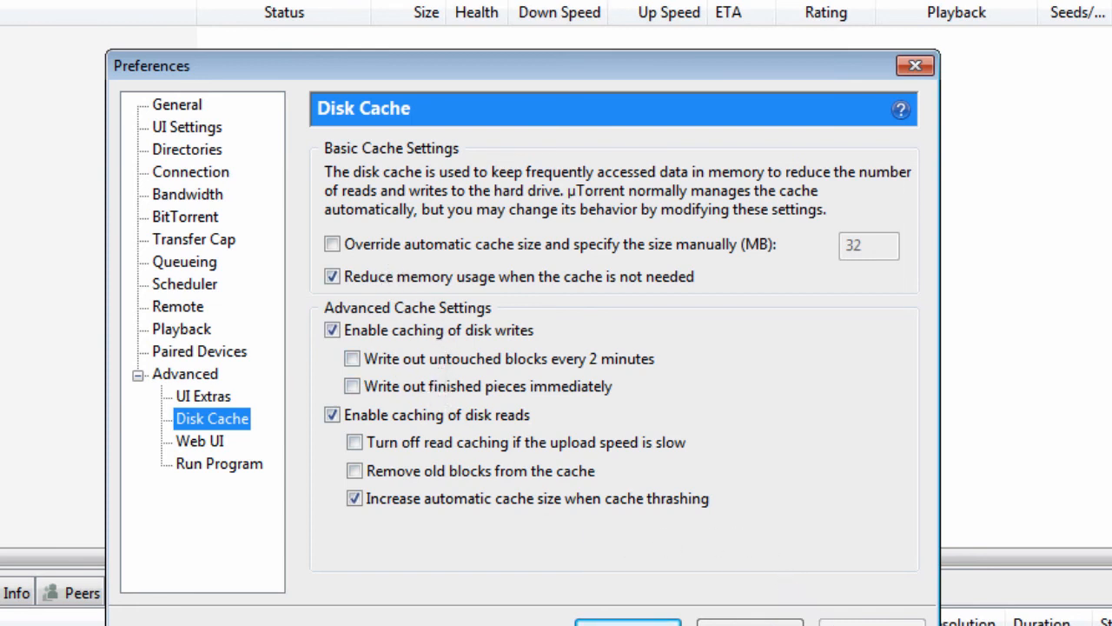
left_click(915, 66)
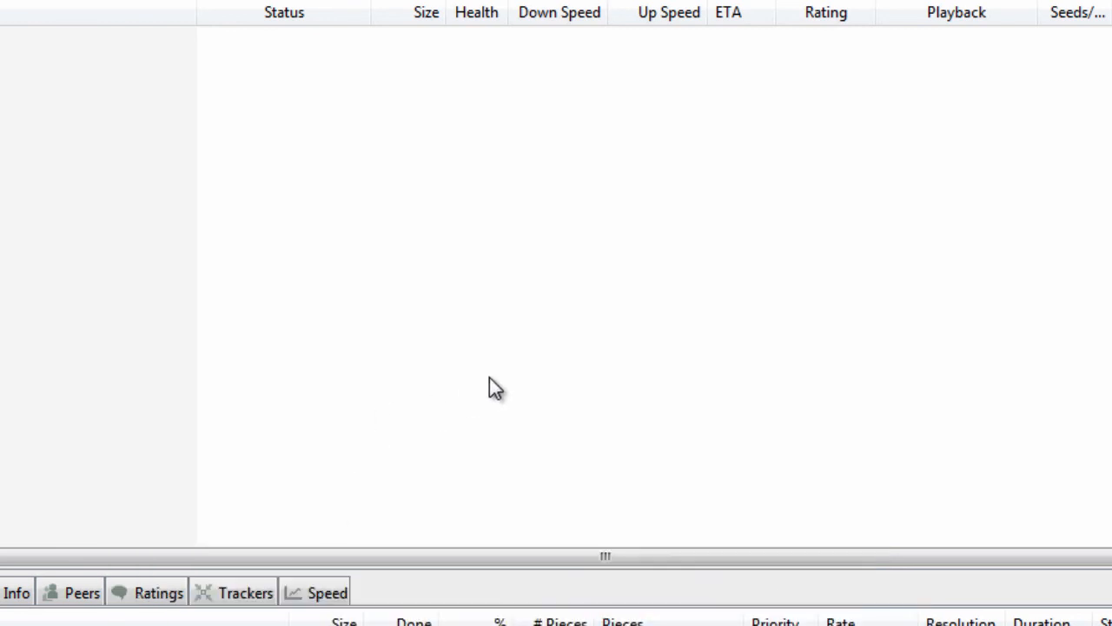